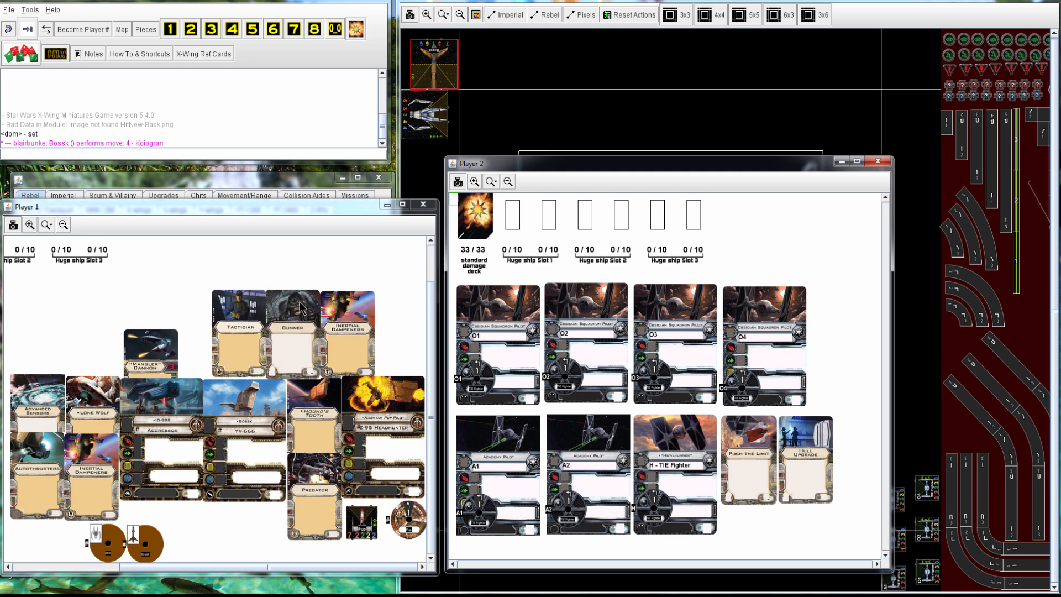
pyautogui.moveTo(208, 215)
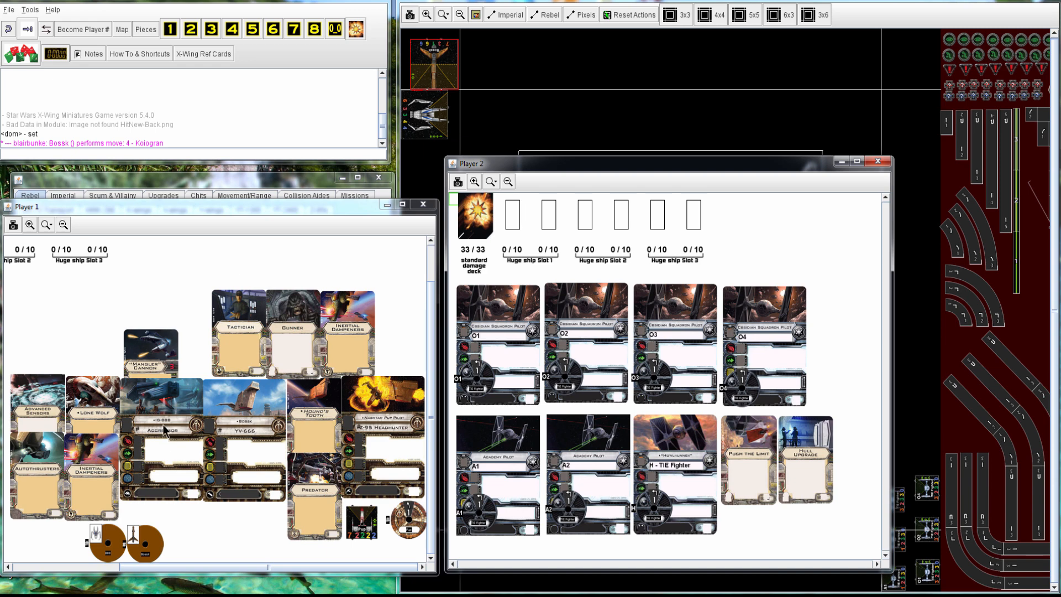
pyautogui.moveTo(165, 430)
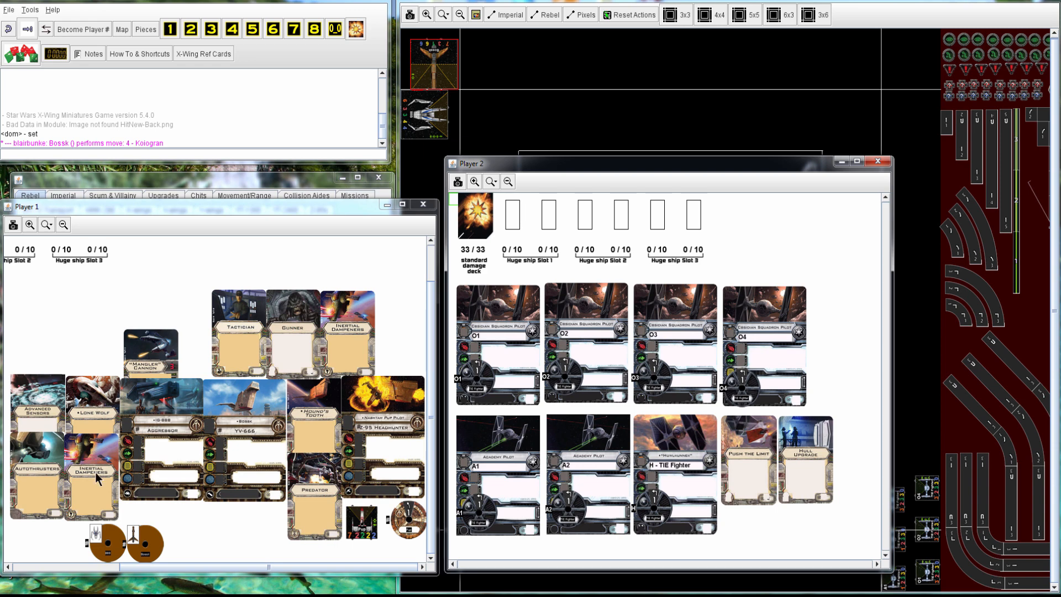
pyautogui.moveTo(42, 418)
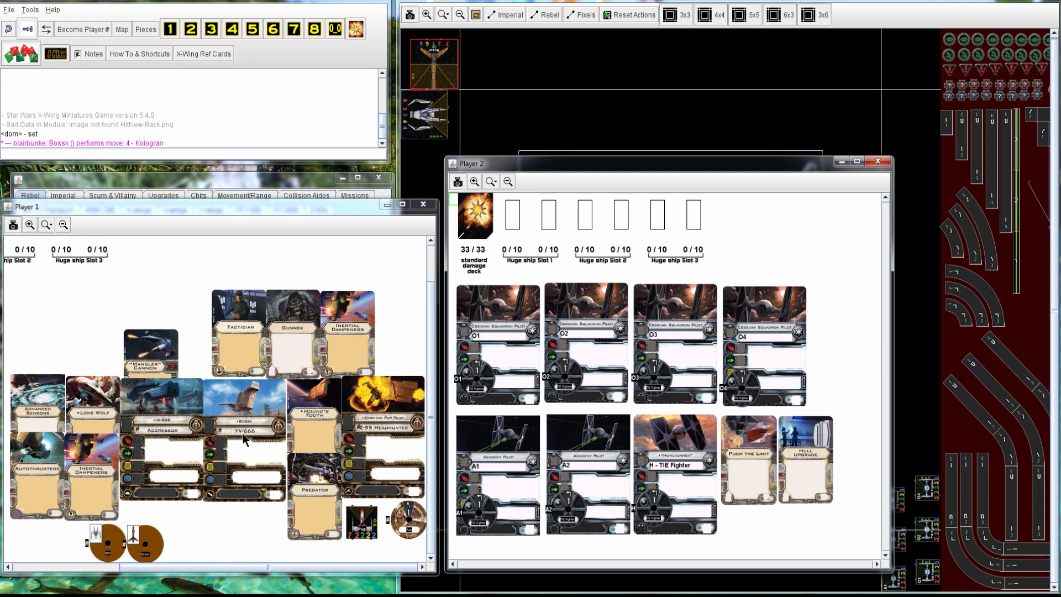
pyautogui.moveTo(333, 342)
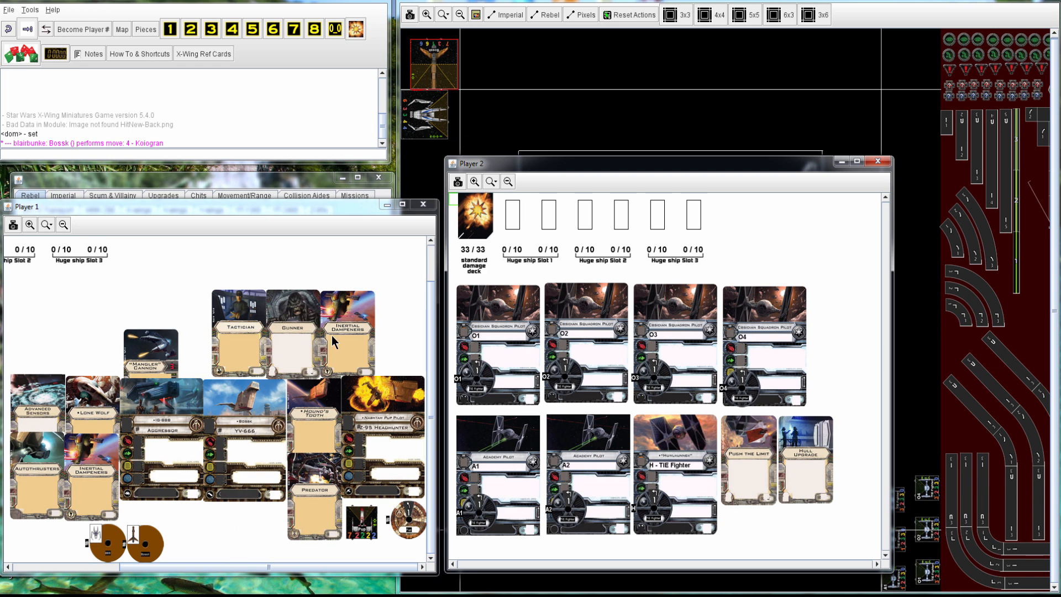
pyautogui.moveTo(389, 430)
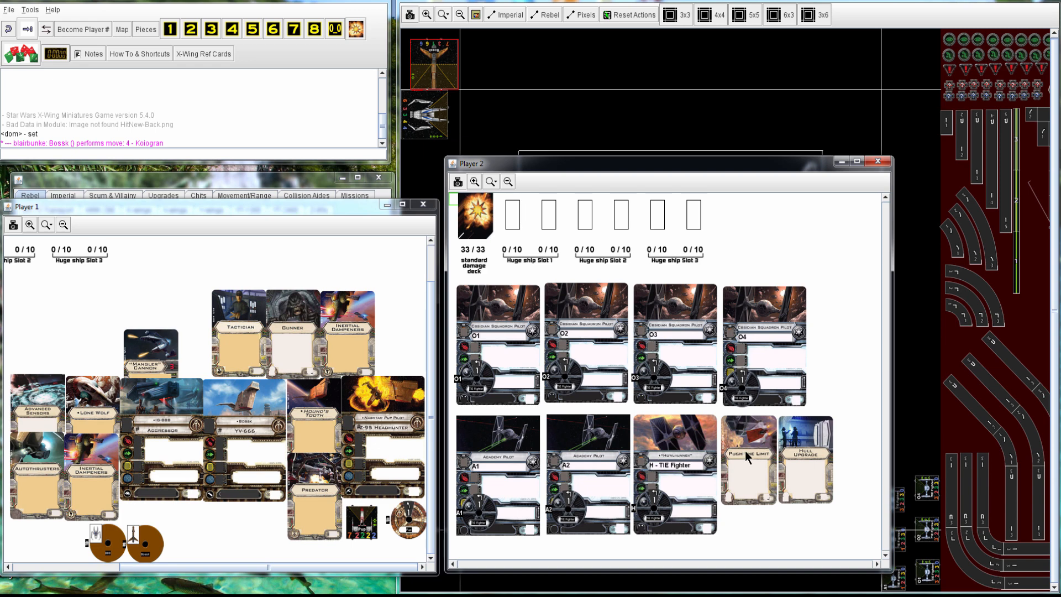
pyautogui.moveTo(595, 479)
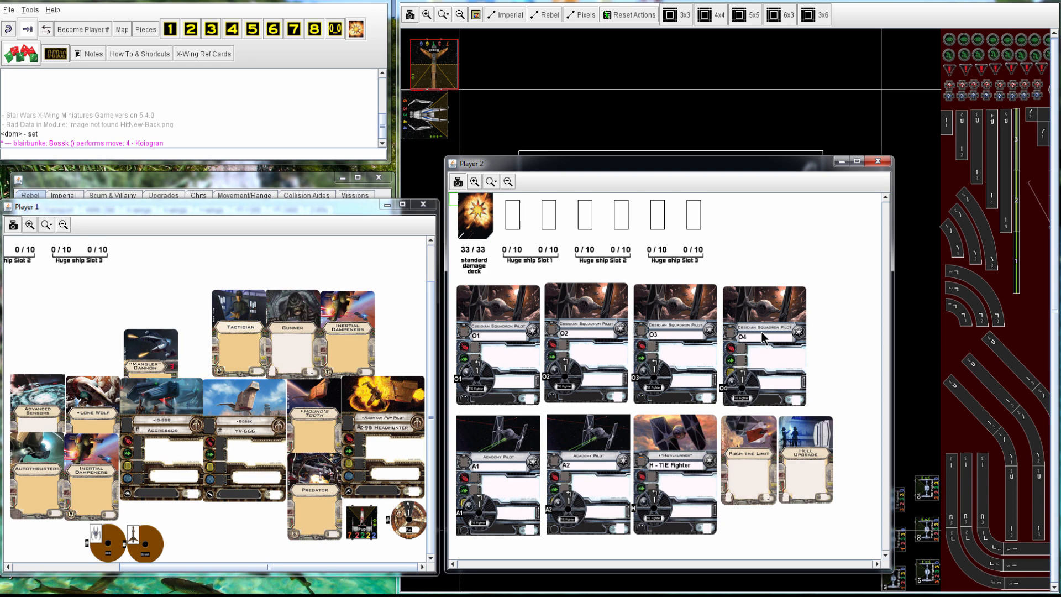
# - Advance the replay so Bossk's firing arc and attack roll appear over the asteroids
pyautogui.click(877, 162)
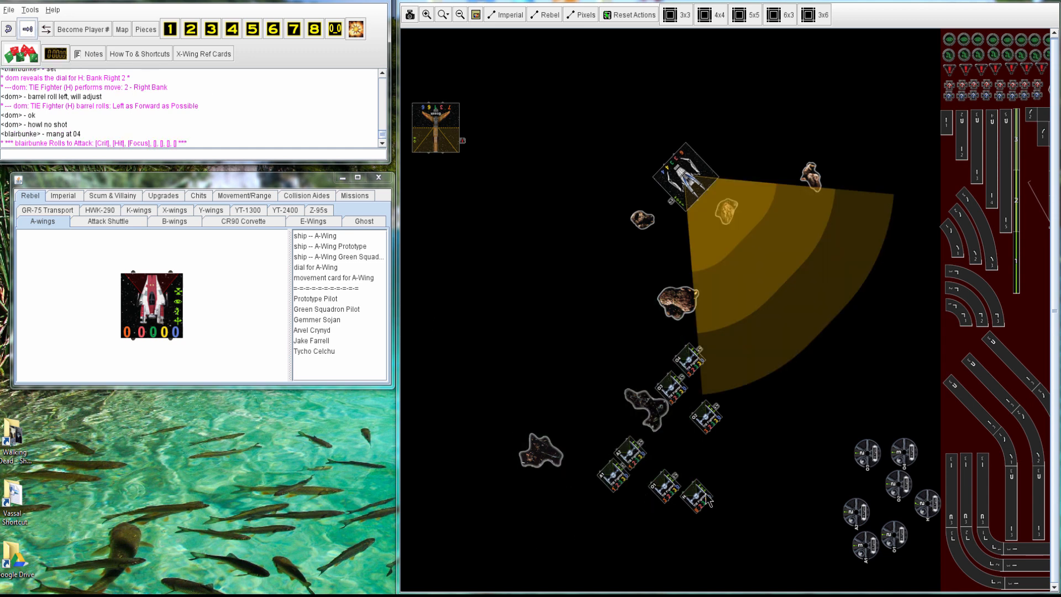
# - Step the replay through the attack and defence rolls and note 'no howl' in chat
pyautogui.click(695, 494)
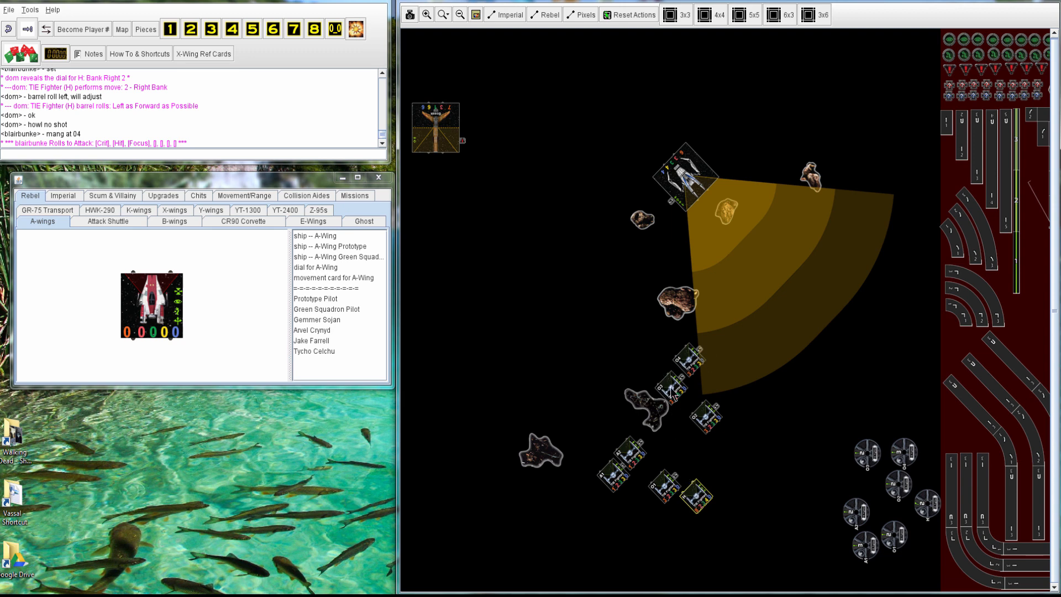
pyautogui.click(27, 29)
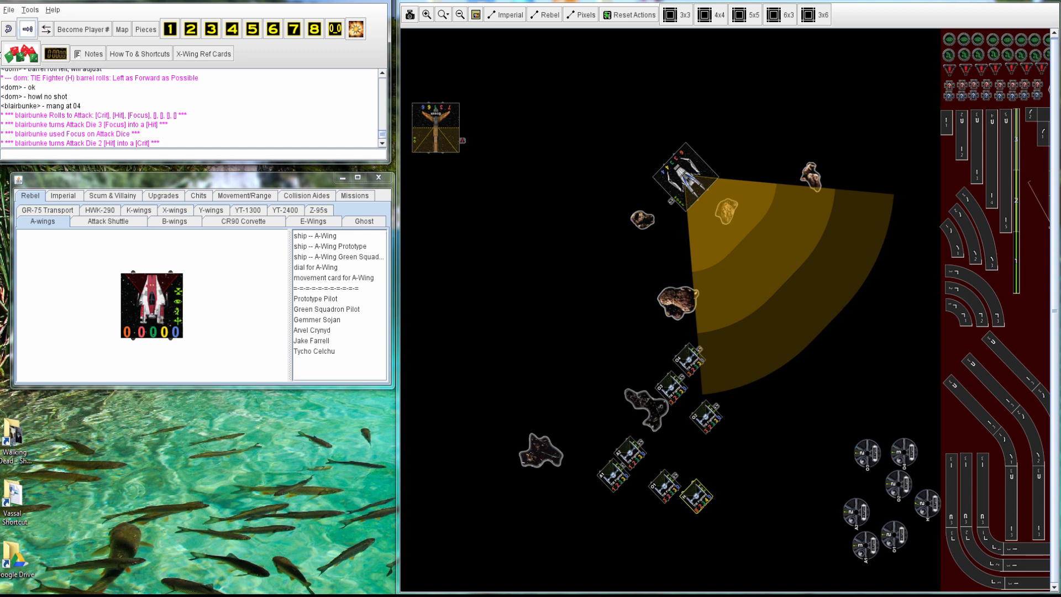
pyautogui.click(27, 29)
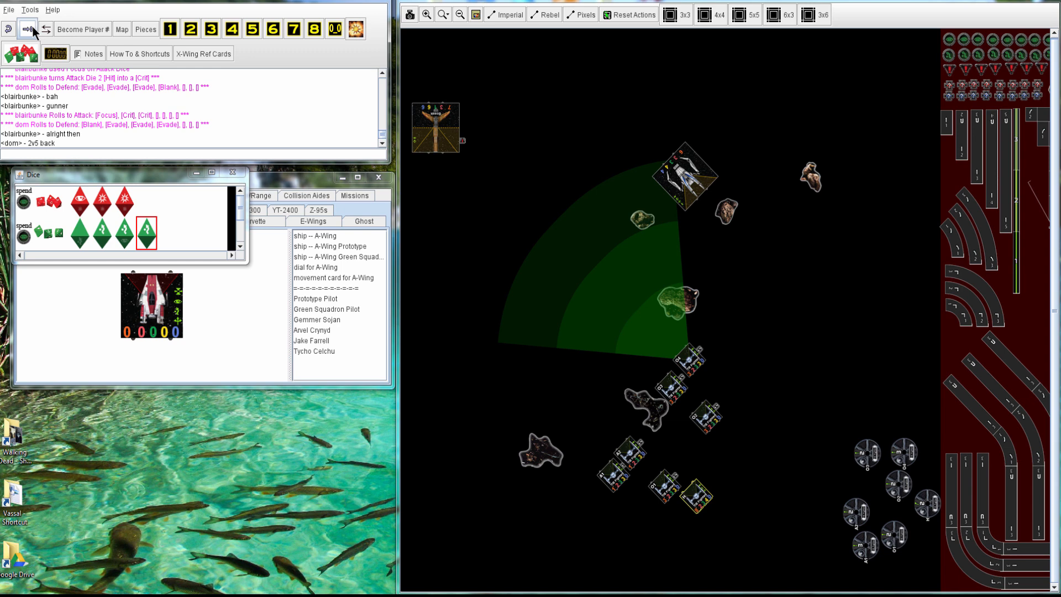
pyautogui.write('no howl')
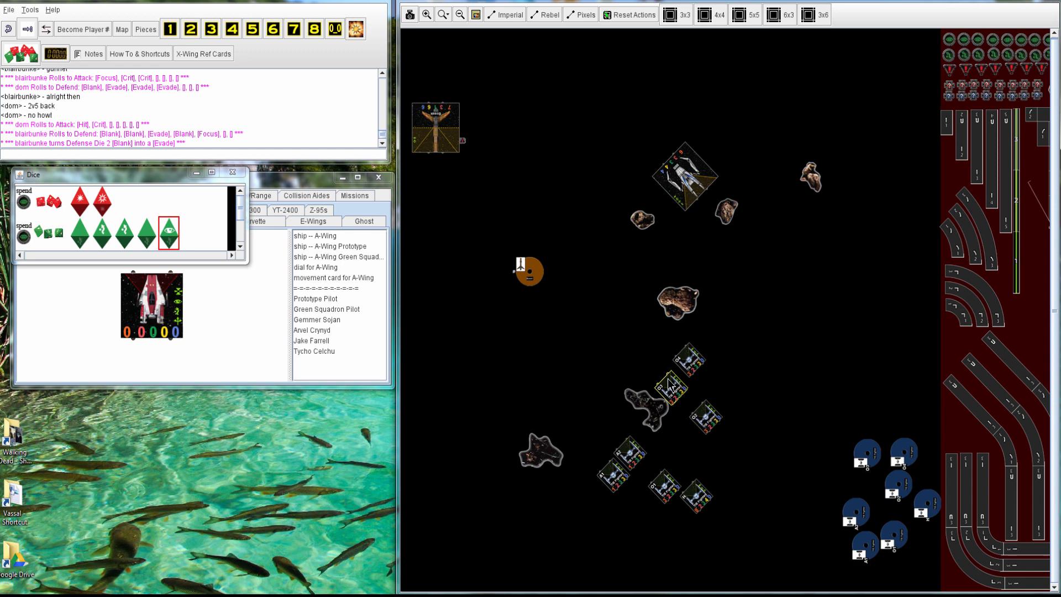
# - Advance the replay to reveal the next dials and move Bossk and the TIEs forward
pyautogui.click(670, 390)
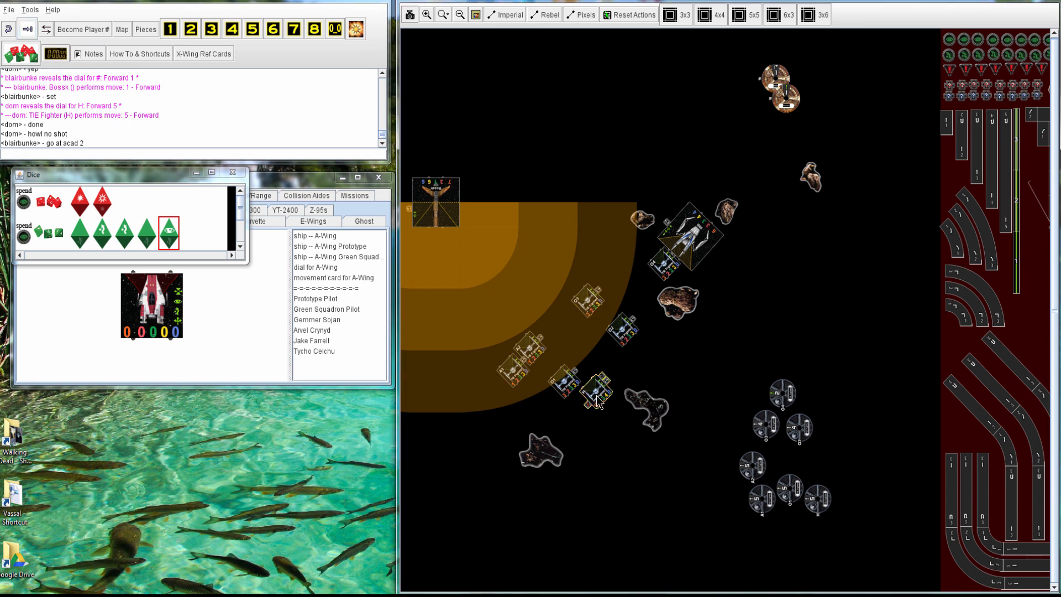
# - Advance the replay through the attack where a focus became a hit against rolled evades
pyautogui.click(592, 396)
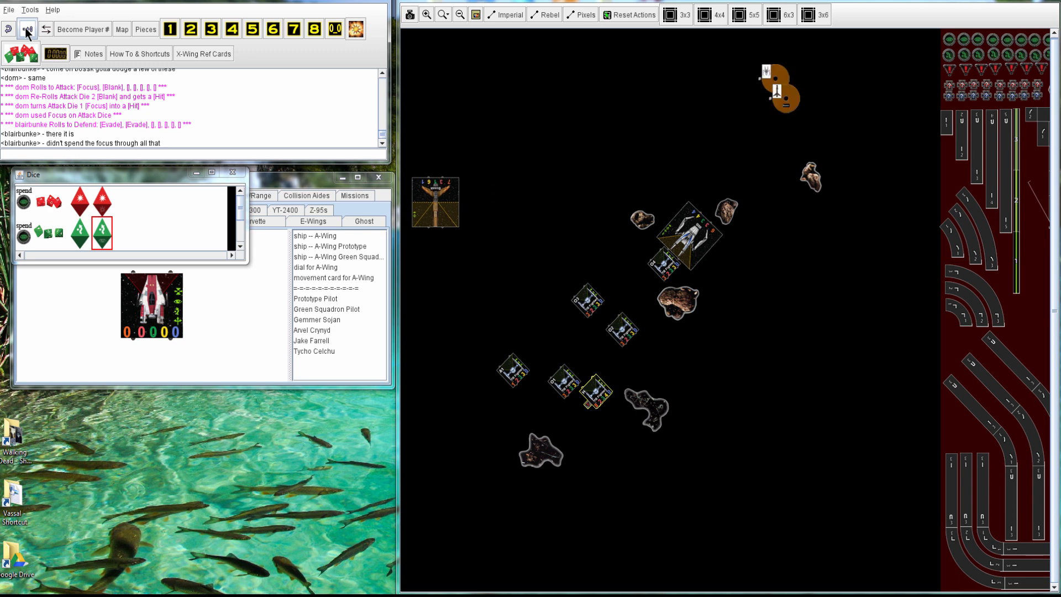
# - Move the view to follow ships closing near the asteroids as two hits meet two evades
pyautogui.moveTo(778, 88); pyautogui.dragTo(749, 267)
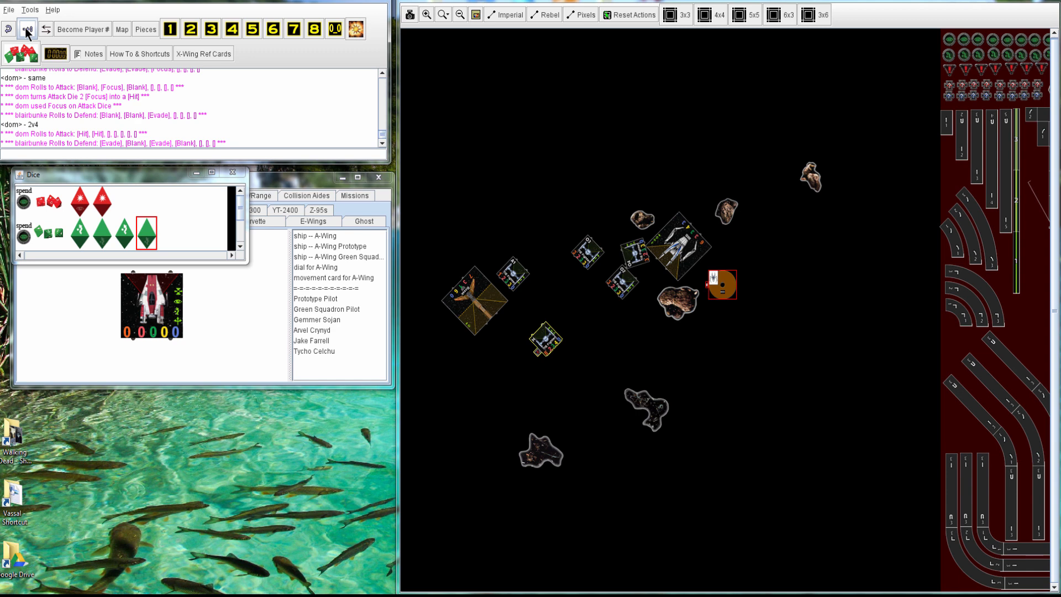
# - Shift the view to see the TIE Fighter's Right Bank 2 move and Bossk's range template
pyautogui.moveTo(722, 285); pyautogui.dragTo(453, 358)
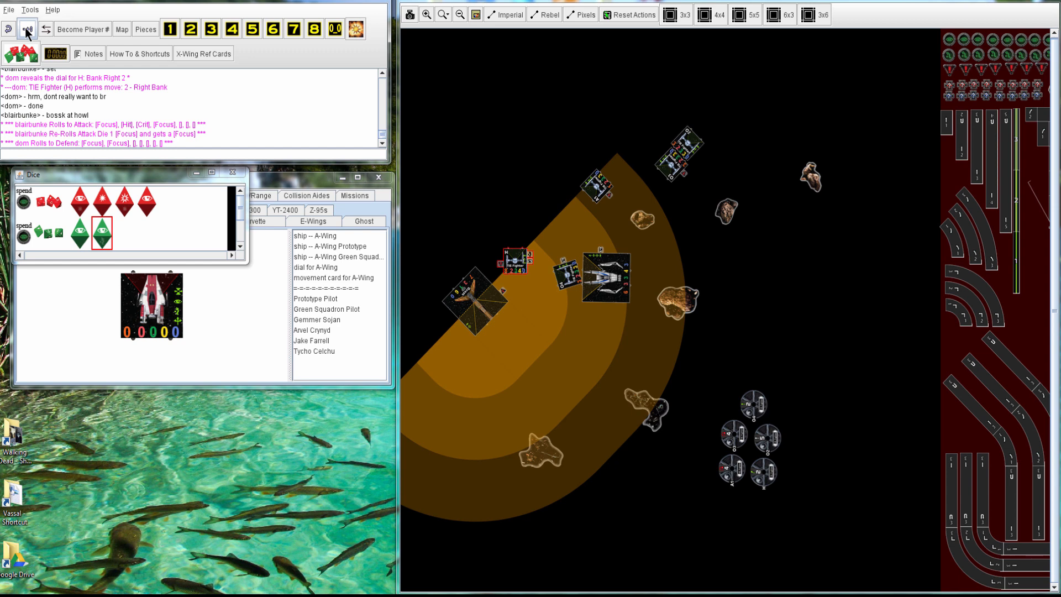
# - Advance the replay to the round where an attack is answered by a single evade
pyautogui.click(102, 233)
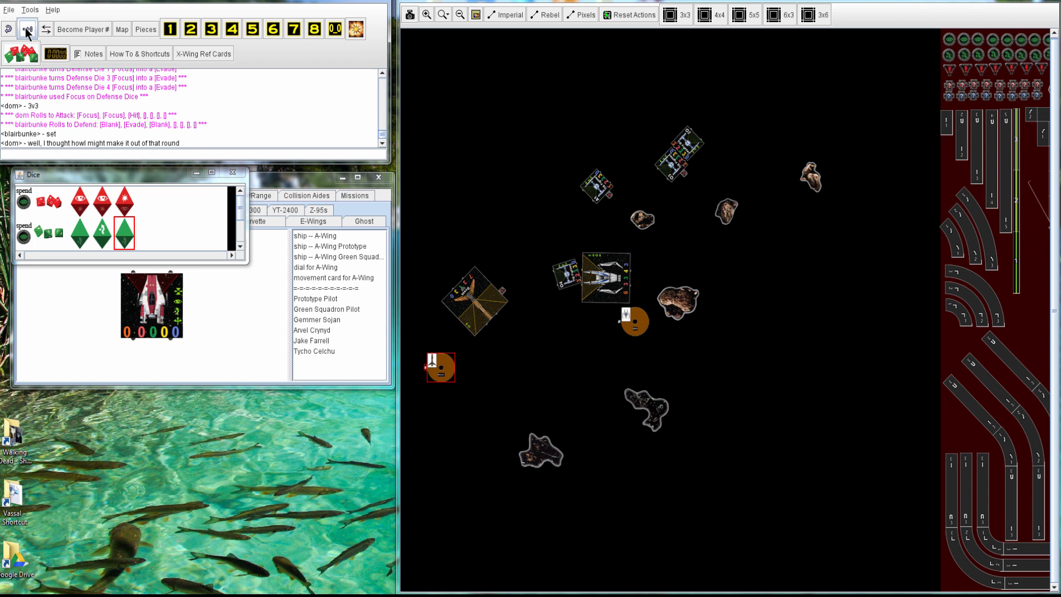
pyautogui.write('me too')
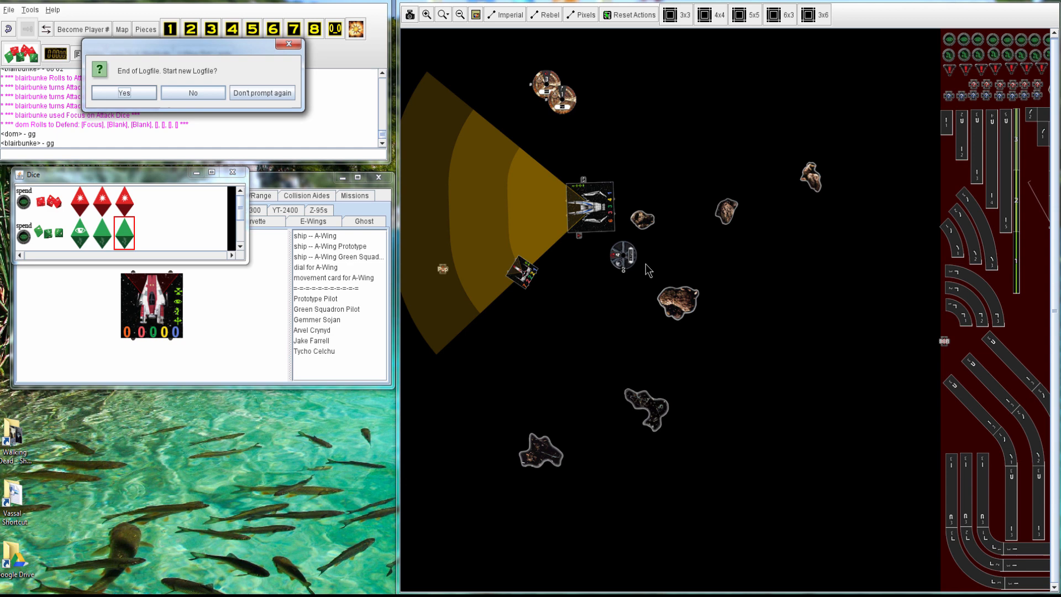
pyautogui.moveTo(721, 224)
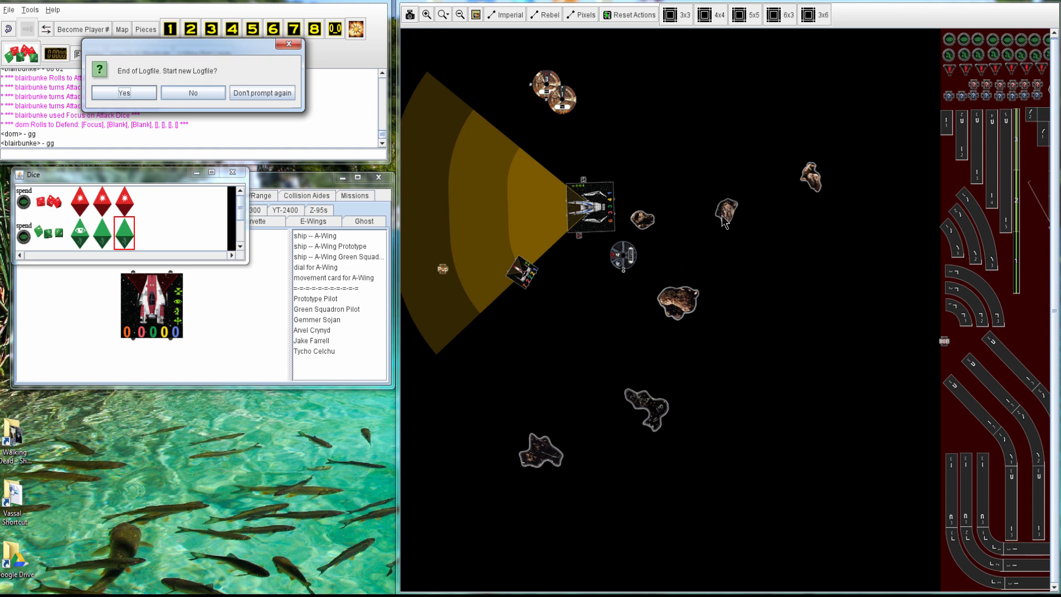
pyautogui.moveTo(535, 313)
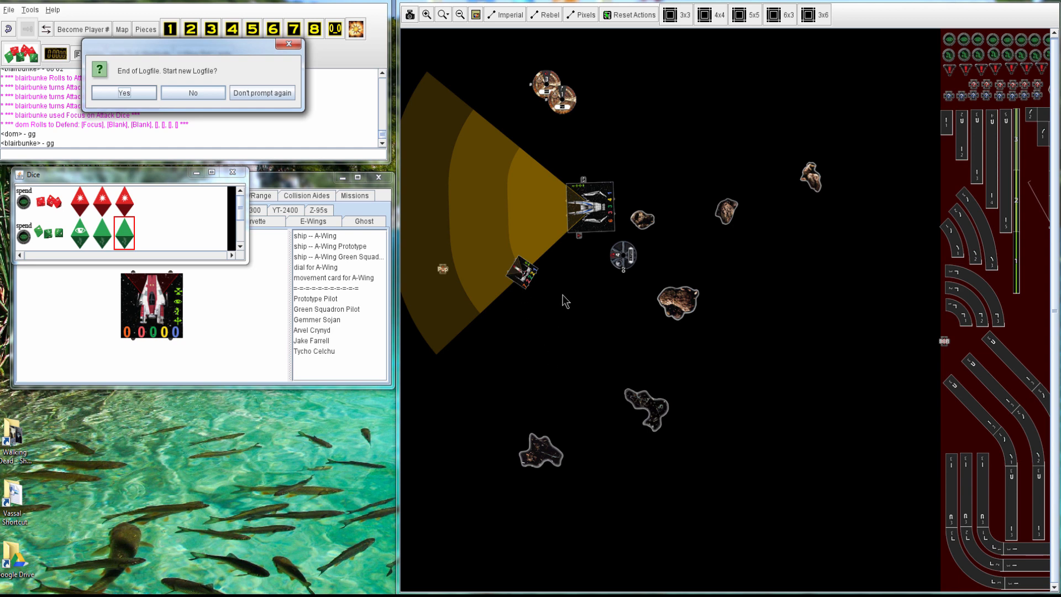
pyautogui.moveTo(607, 270)
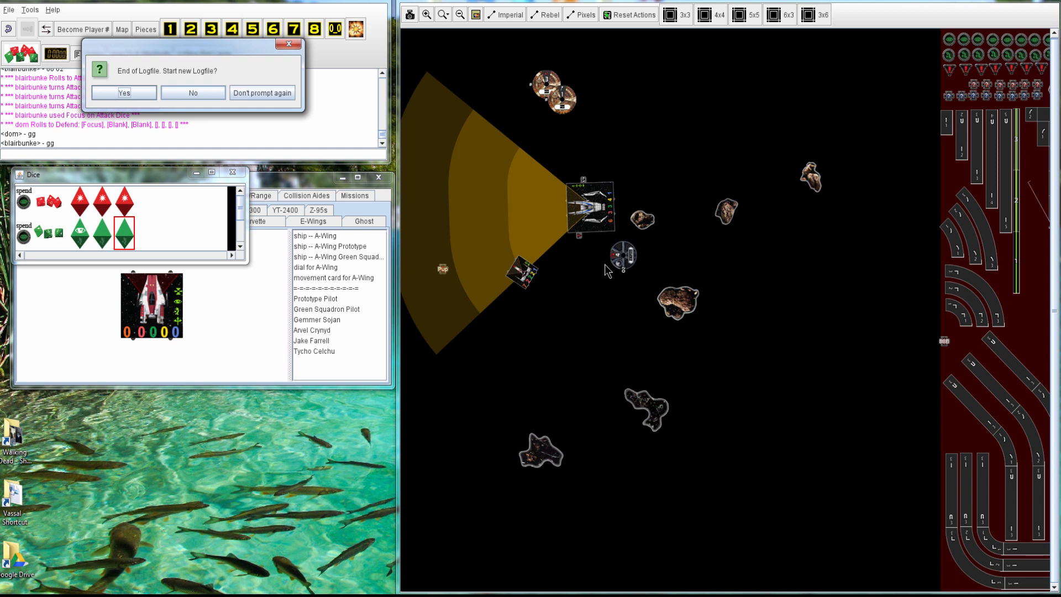
pyautogui.moveTo(596, 217)
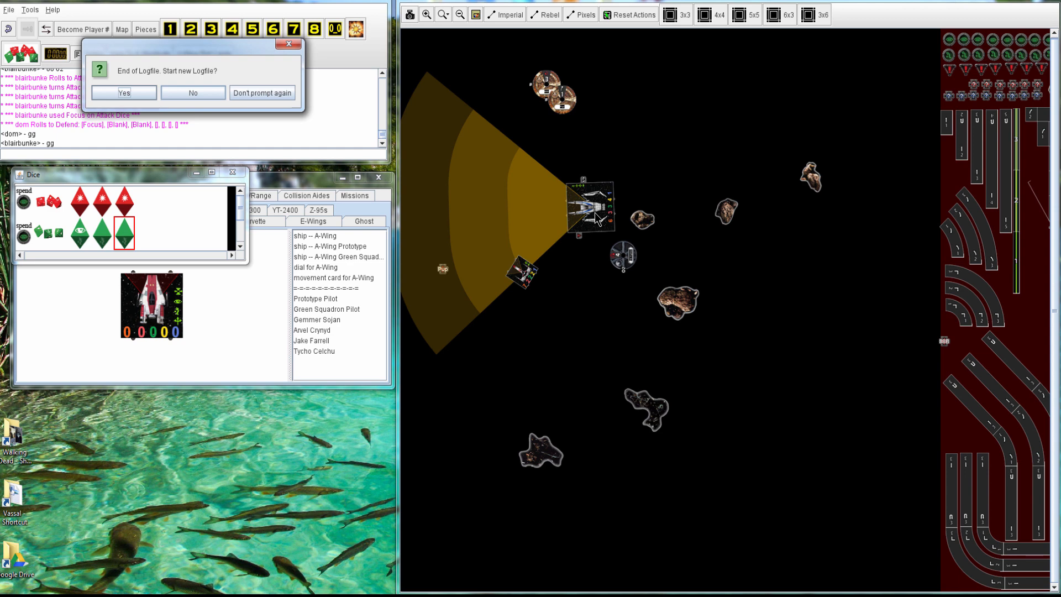
pyautogui.moveTo(601, 214)
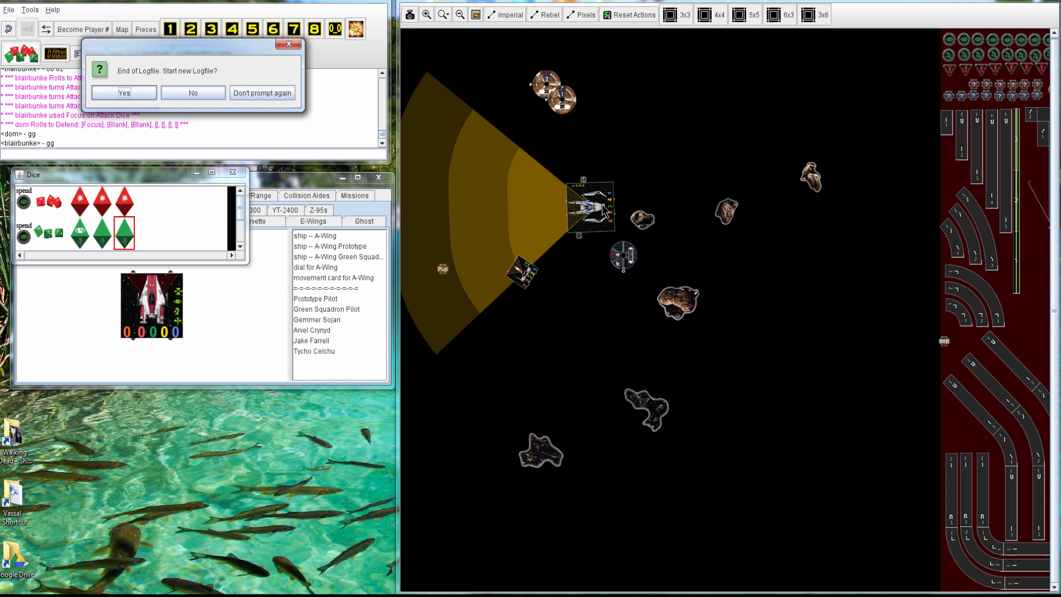
pyautogui.moveTo(632, 303)
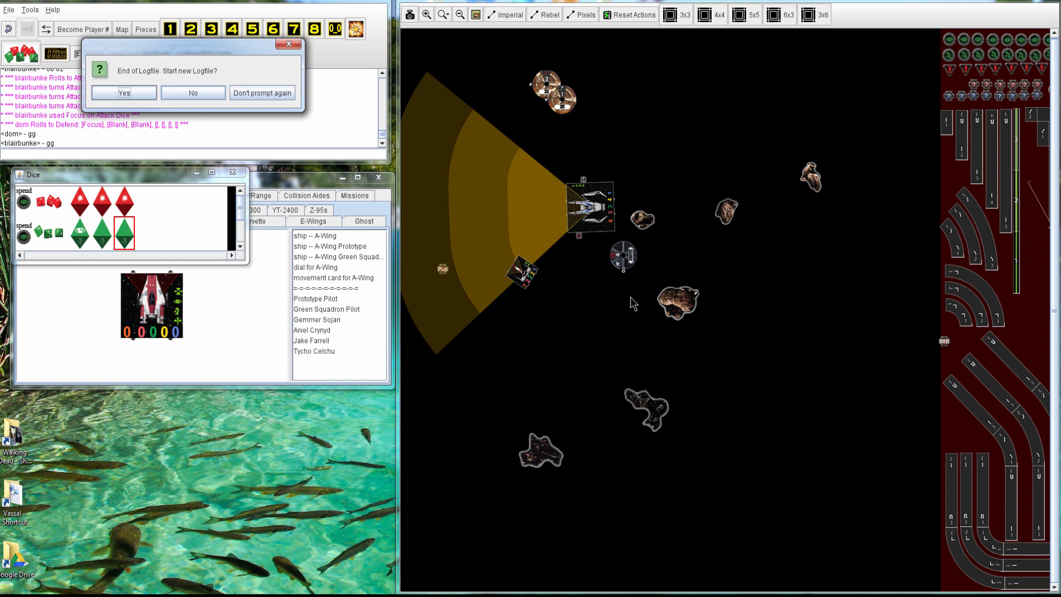
pyautogui.moveTo(560, 325)
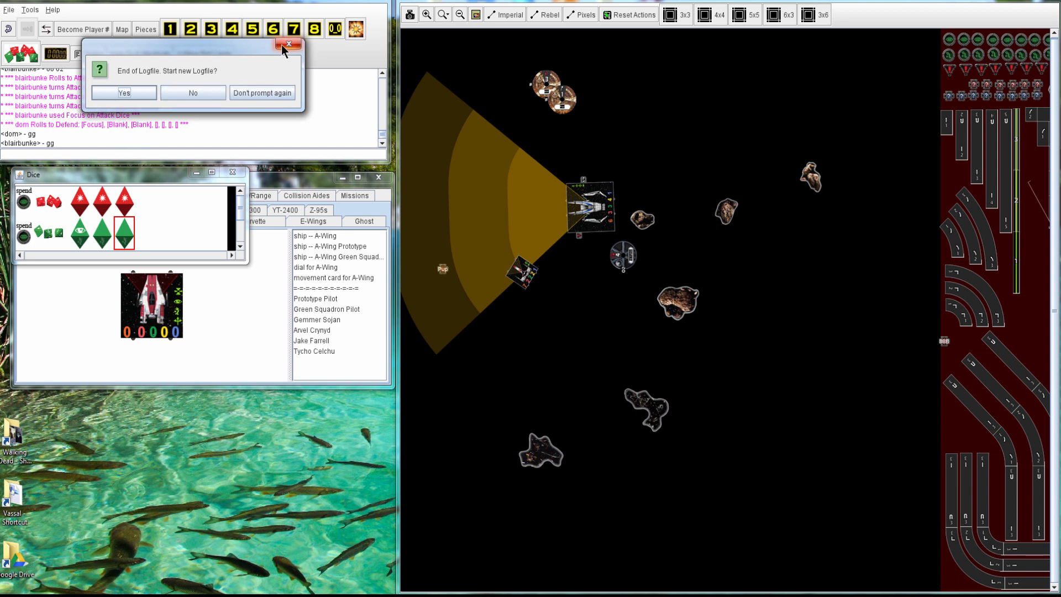
pyautogui.moveTo(289, 44)
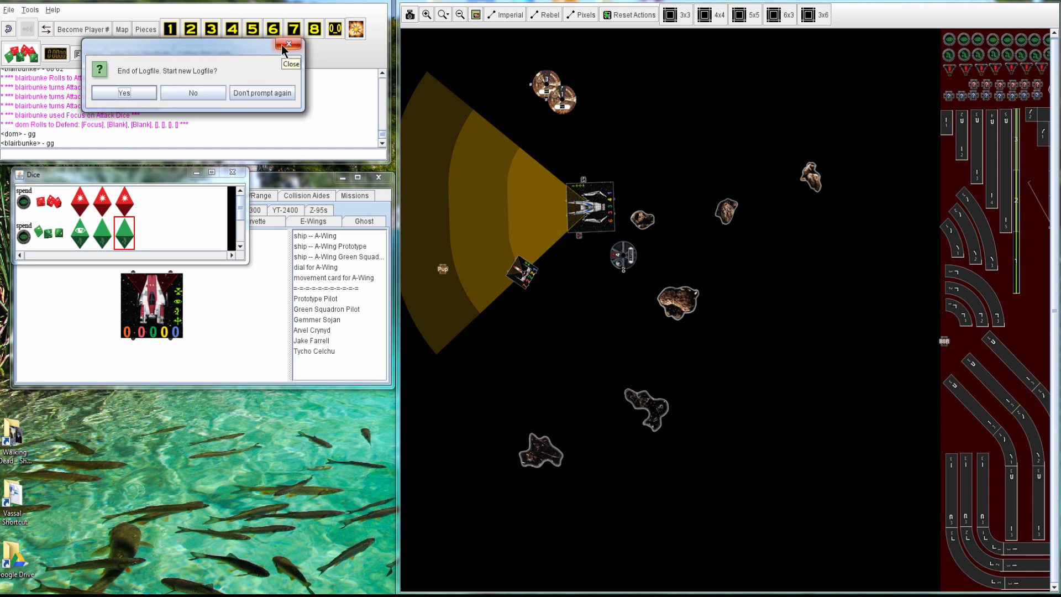